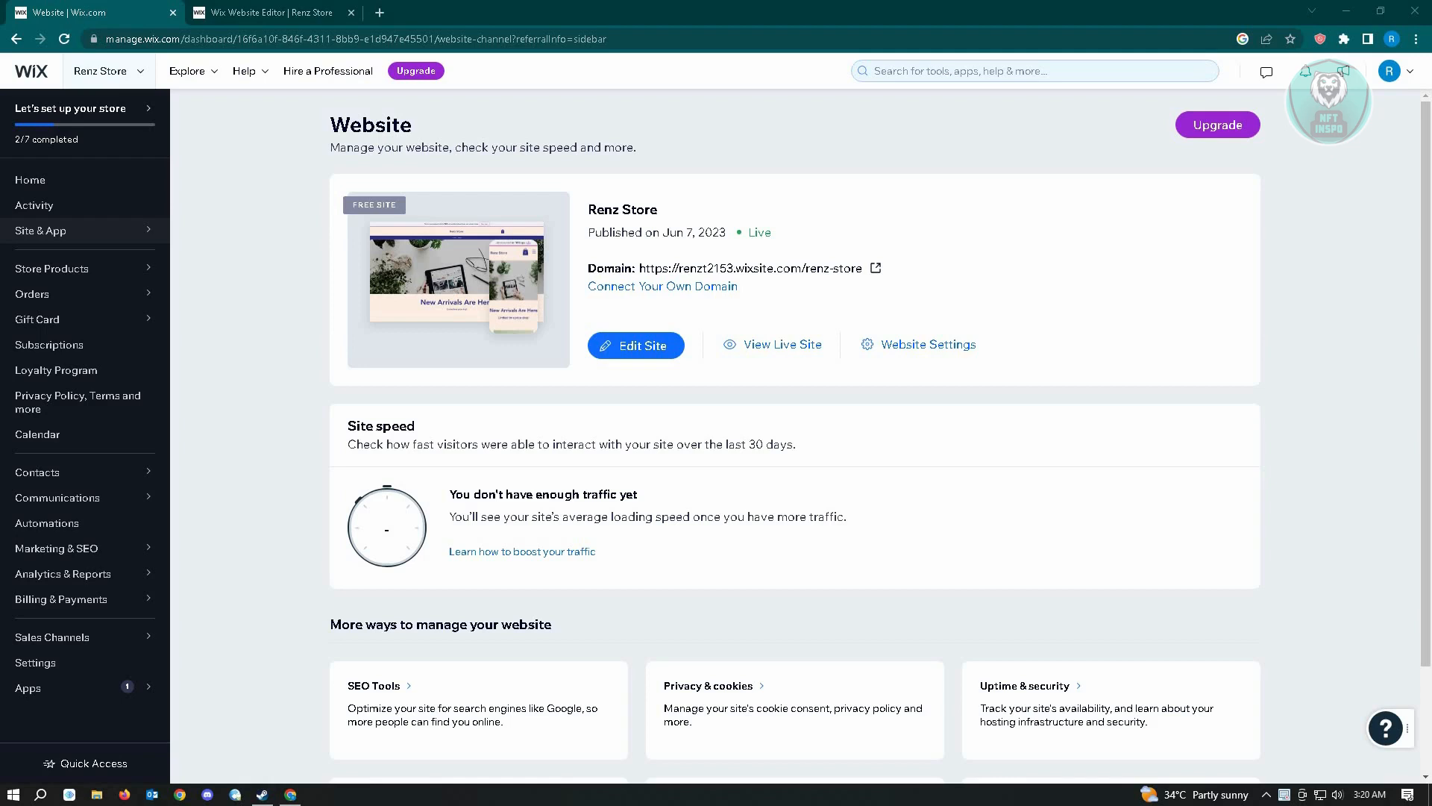
{"action": "mouse_move", "coordinate": [36, 319]}
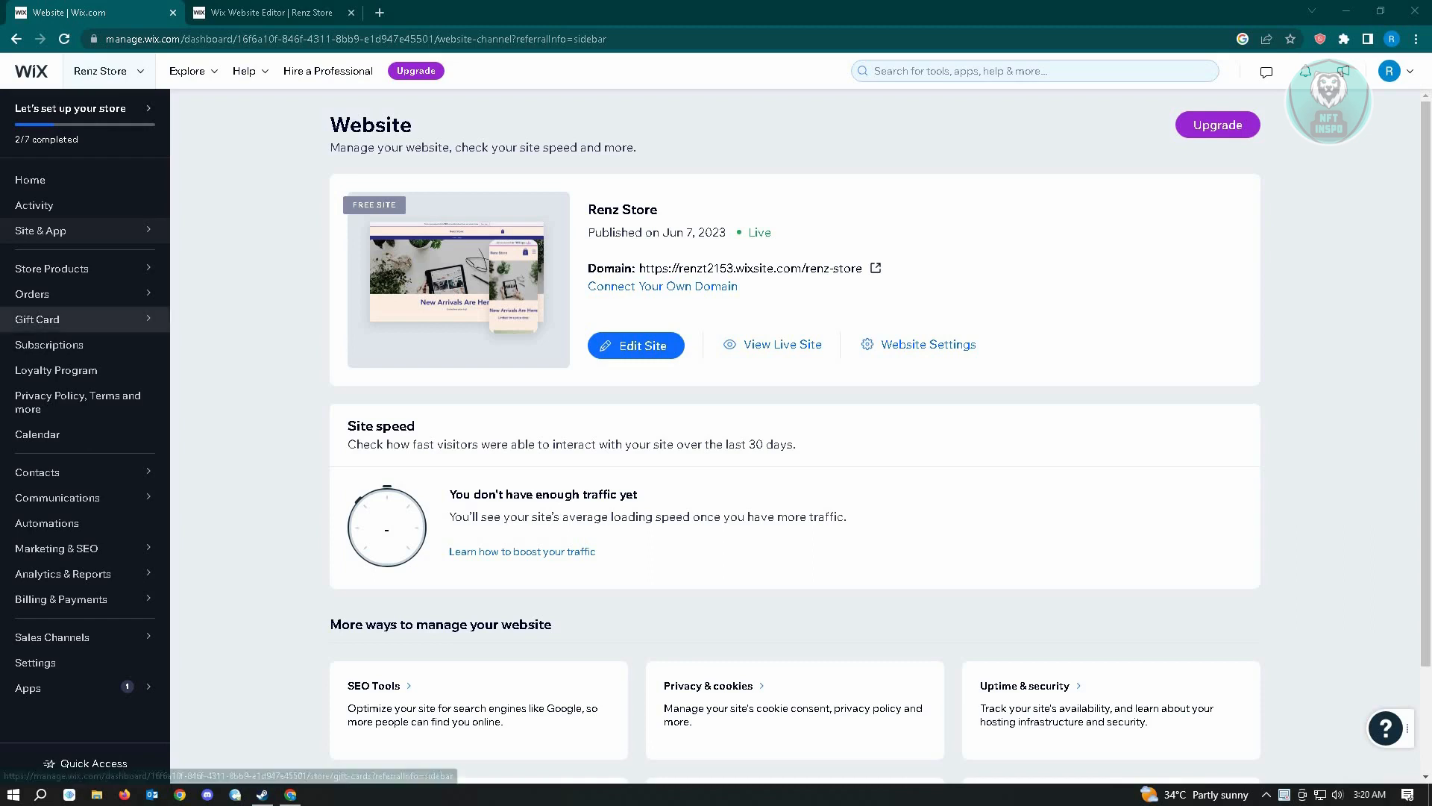
Open the Renz Store website in the Wix Editor from the dashboard.
{"action": "left_click", "coordinate": [41, 230]}
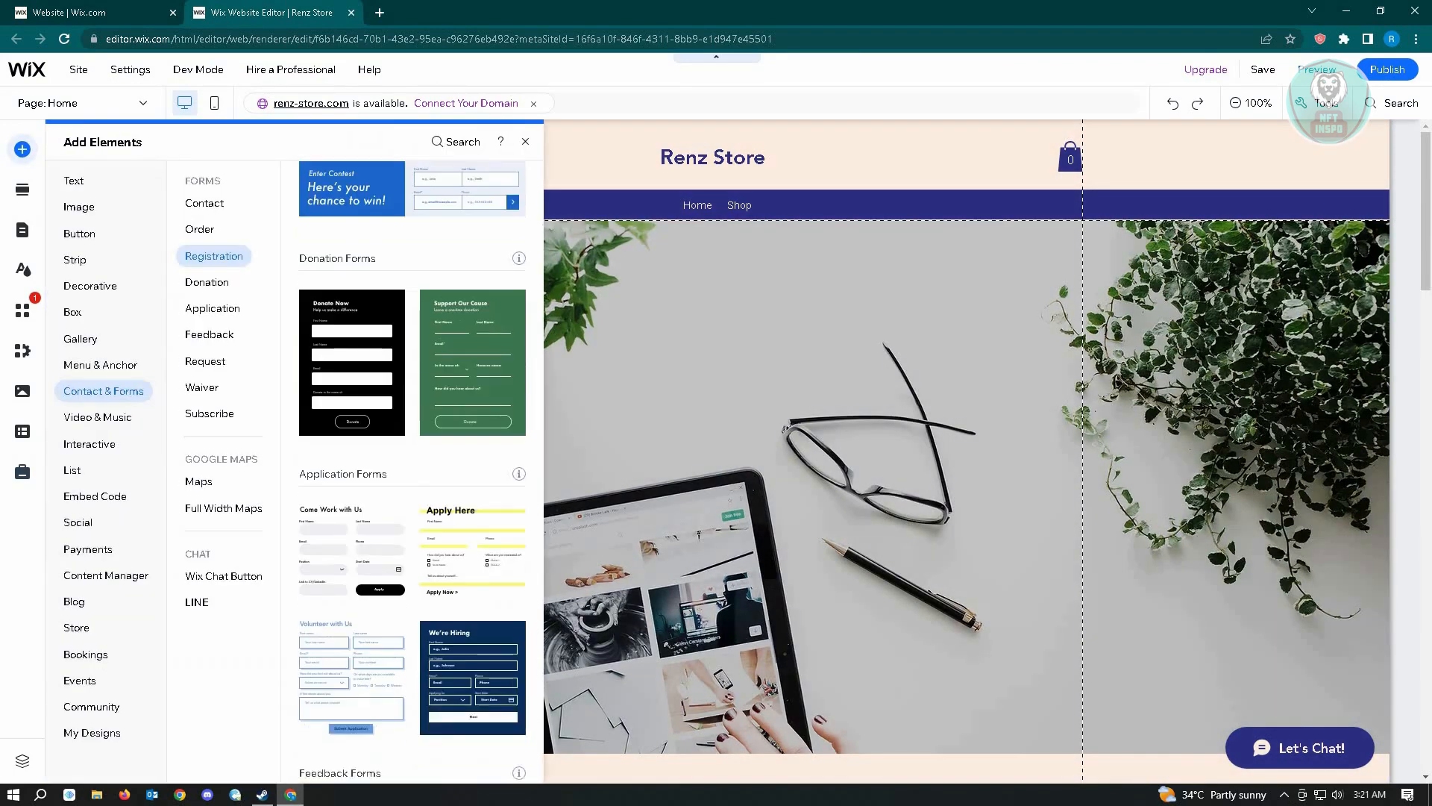
Show the Donation form templates under Contact & Forms in Add Elements.
{"action": "left_click", "coordinate": [97, 416]}
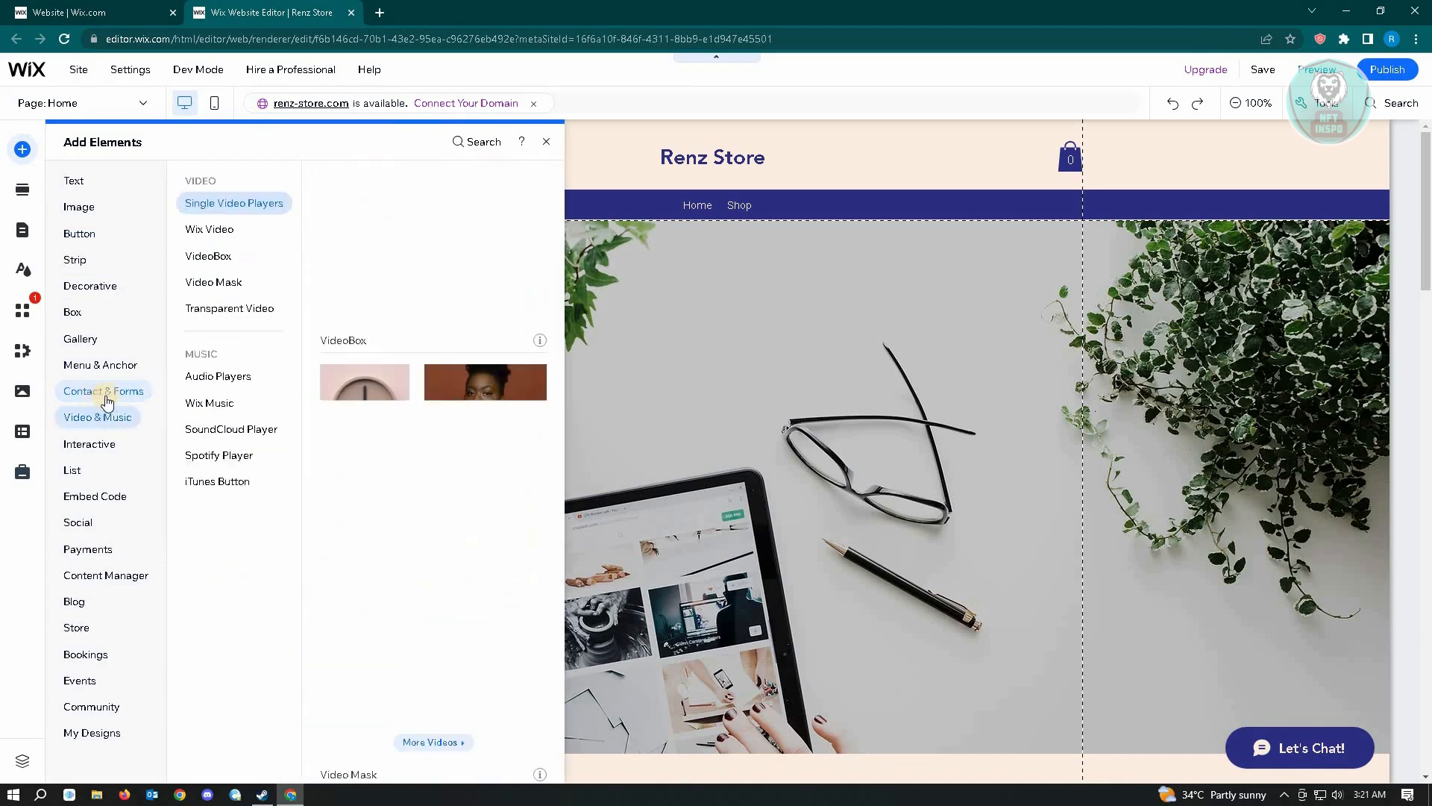
{"action": "left_click", "coordinate": [233, 203]}
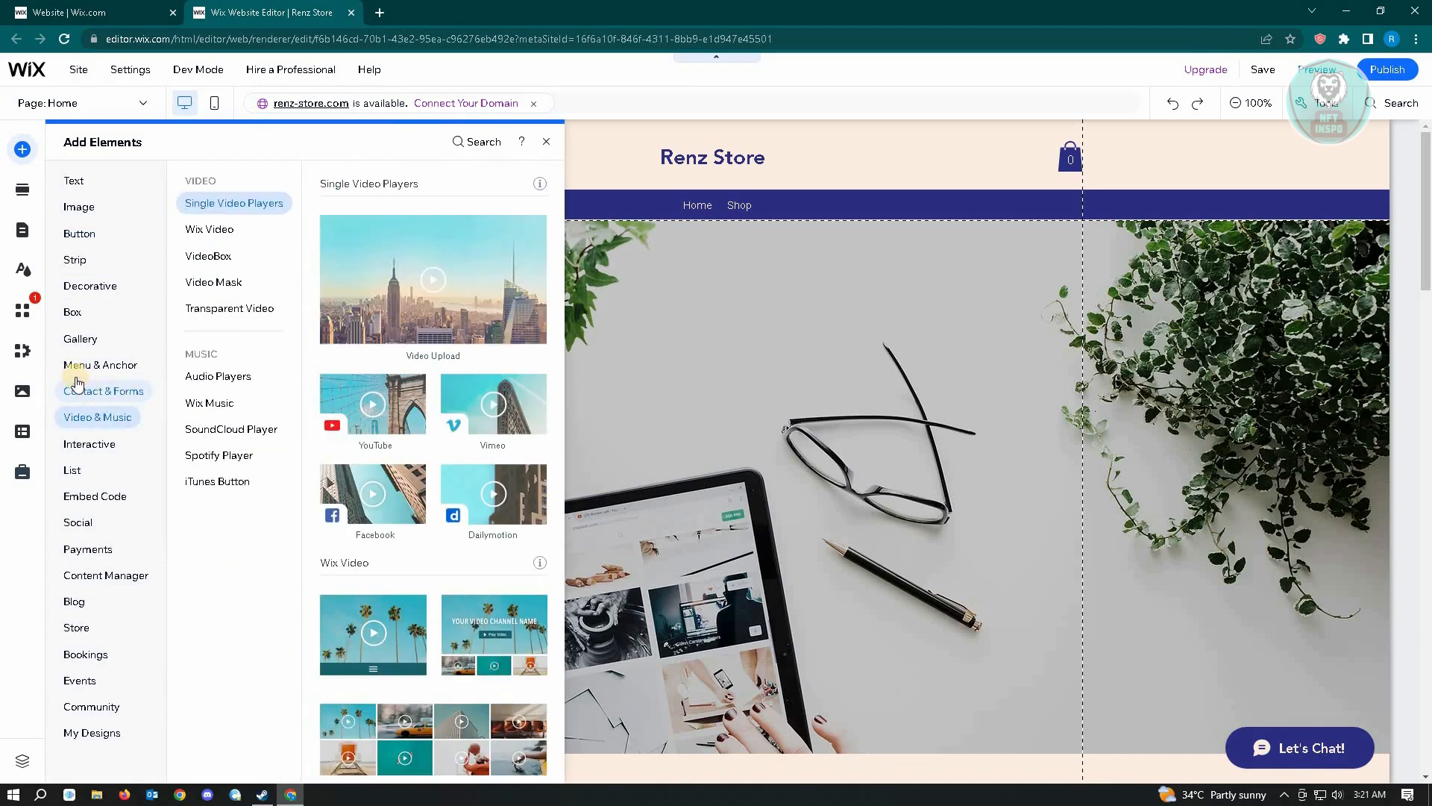
{"action": "left_click", "coordinate": [103, 391]}
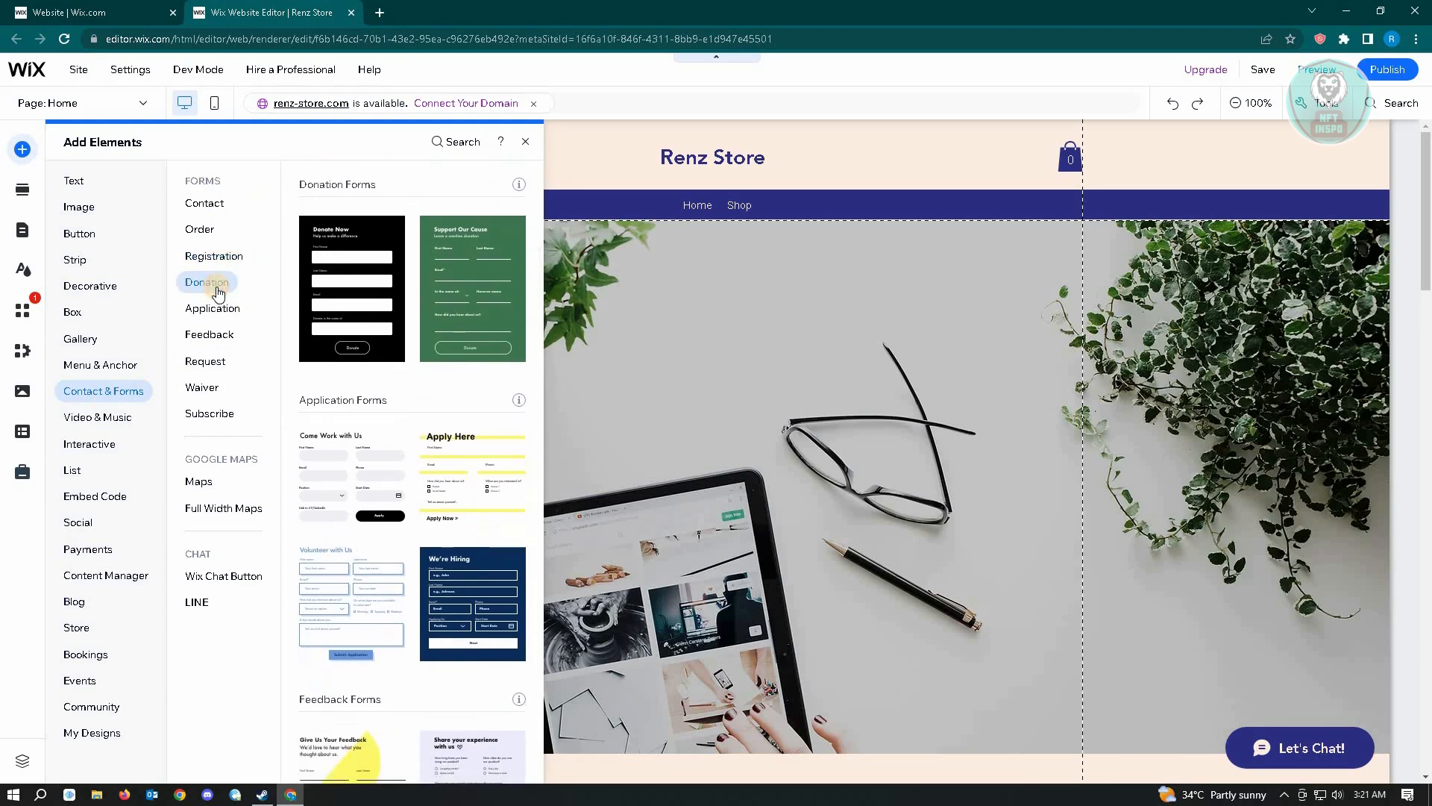
{"action": "mouse_move", "coordinate": [482, 276]}
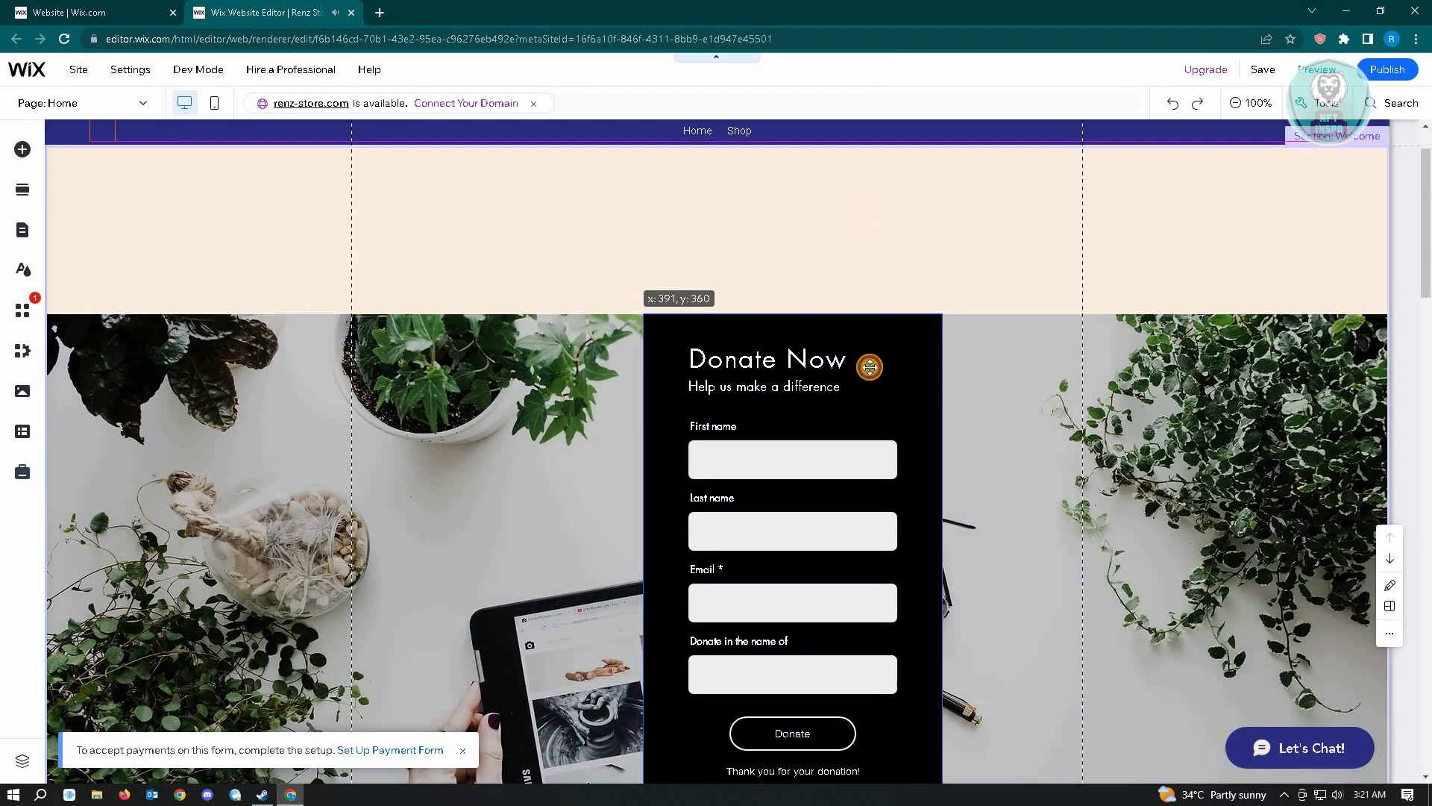
Select the black Donate Now form placed over the homepage plant-photo strip.
{"action": "left_click", "coordinate": [793, 548]}
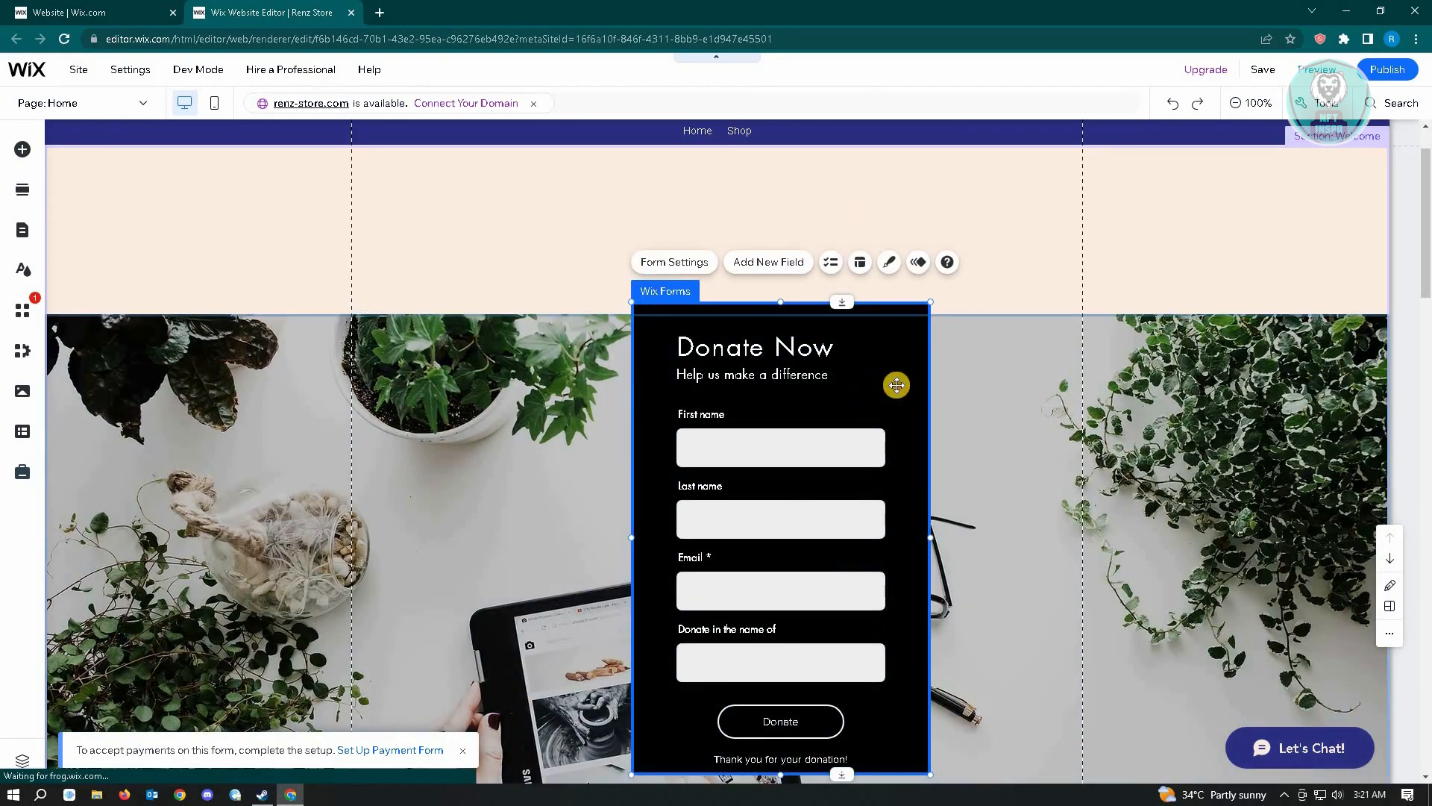
{"action": "scroll", "scroll_direction": "down", "scroll_amount": 3}
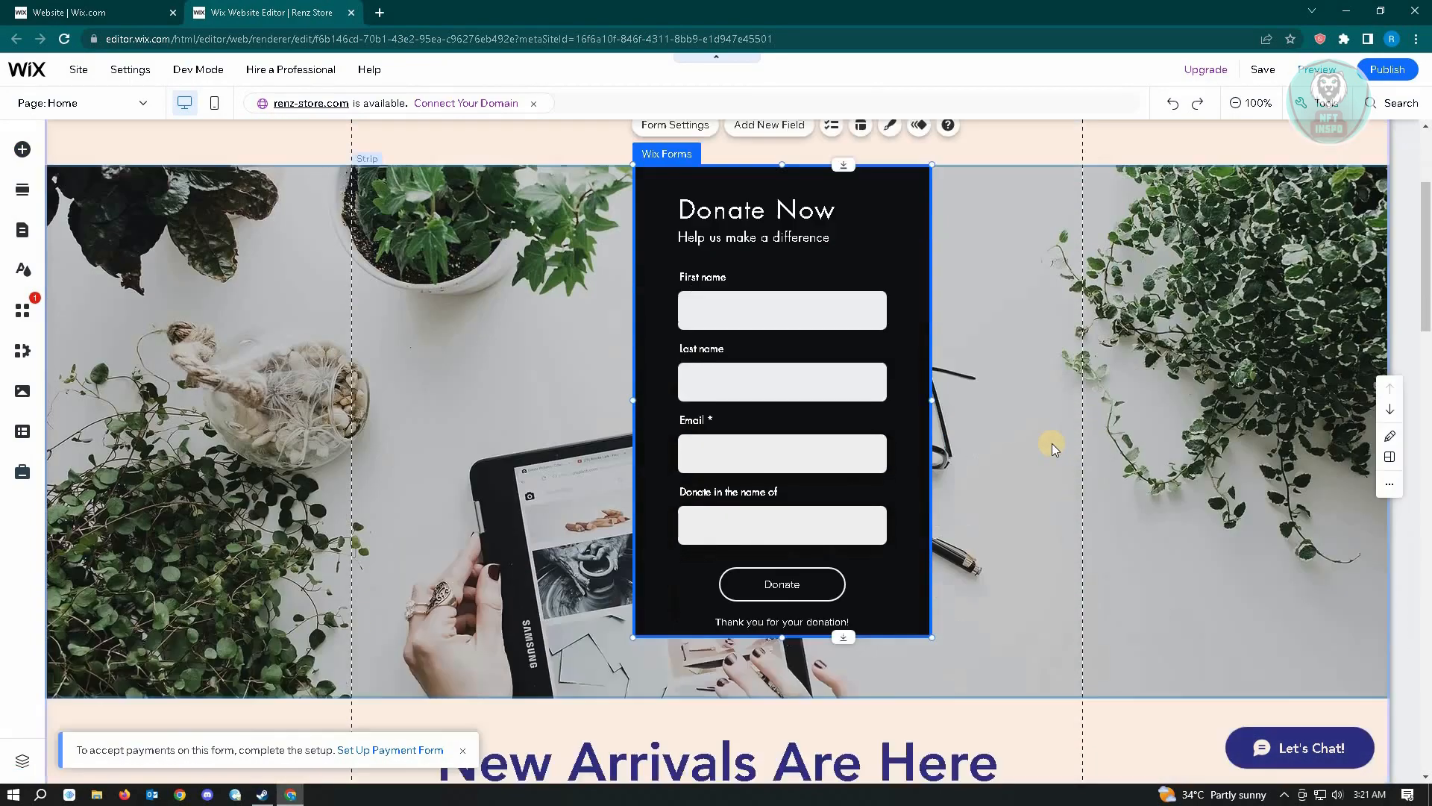
{"action": "scroll", "scroll_direction": "up", "scroll_amount": 3}
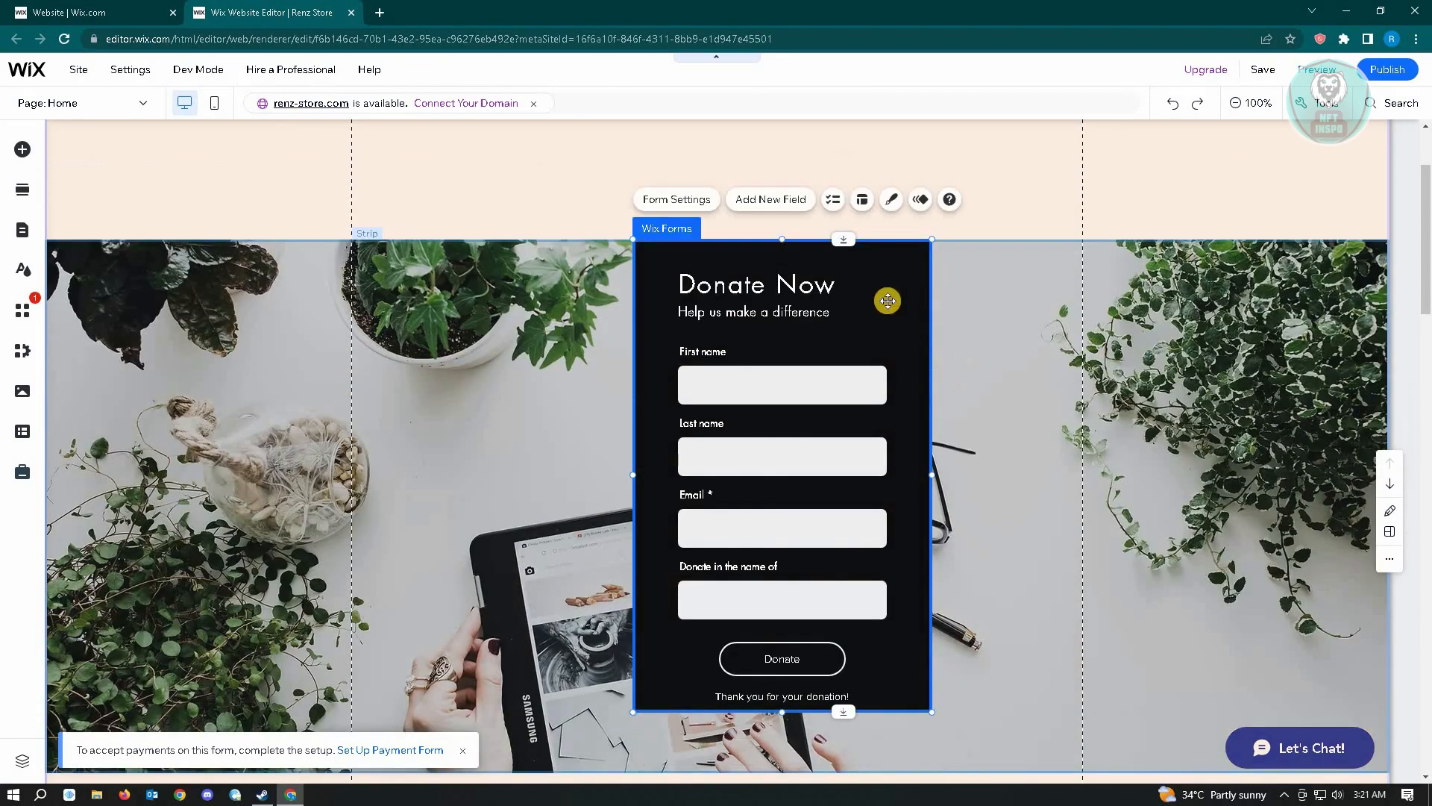
{"action": "left_click", "coordinate": [753, 311]}
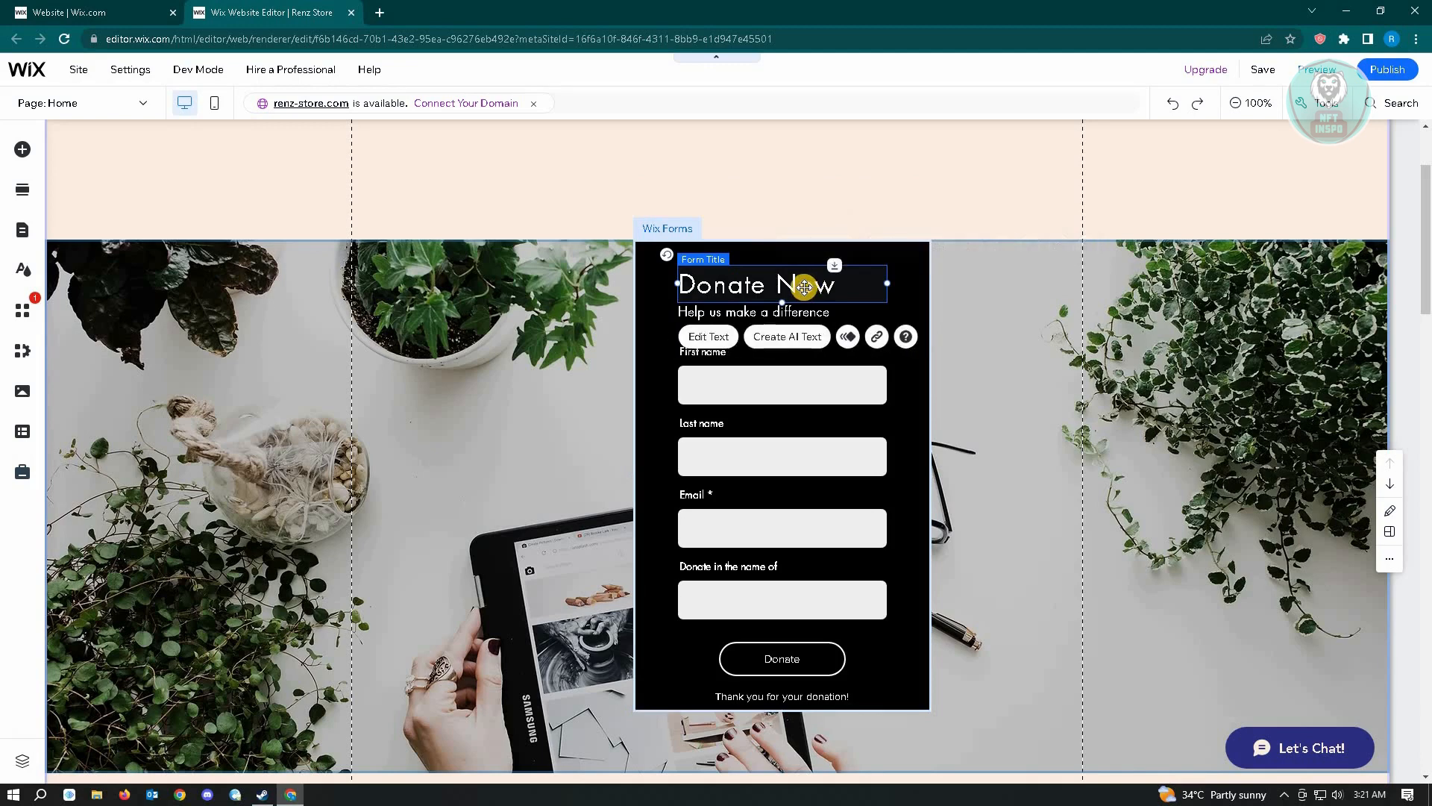
{"action": "mouse_move", "coordinate": [913, 404]}
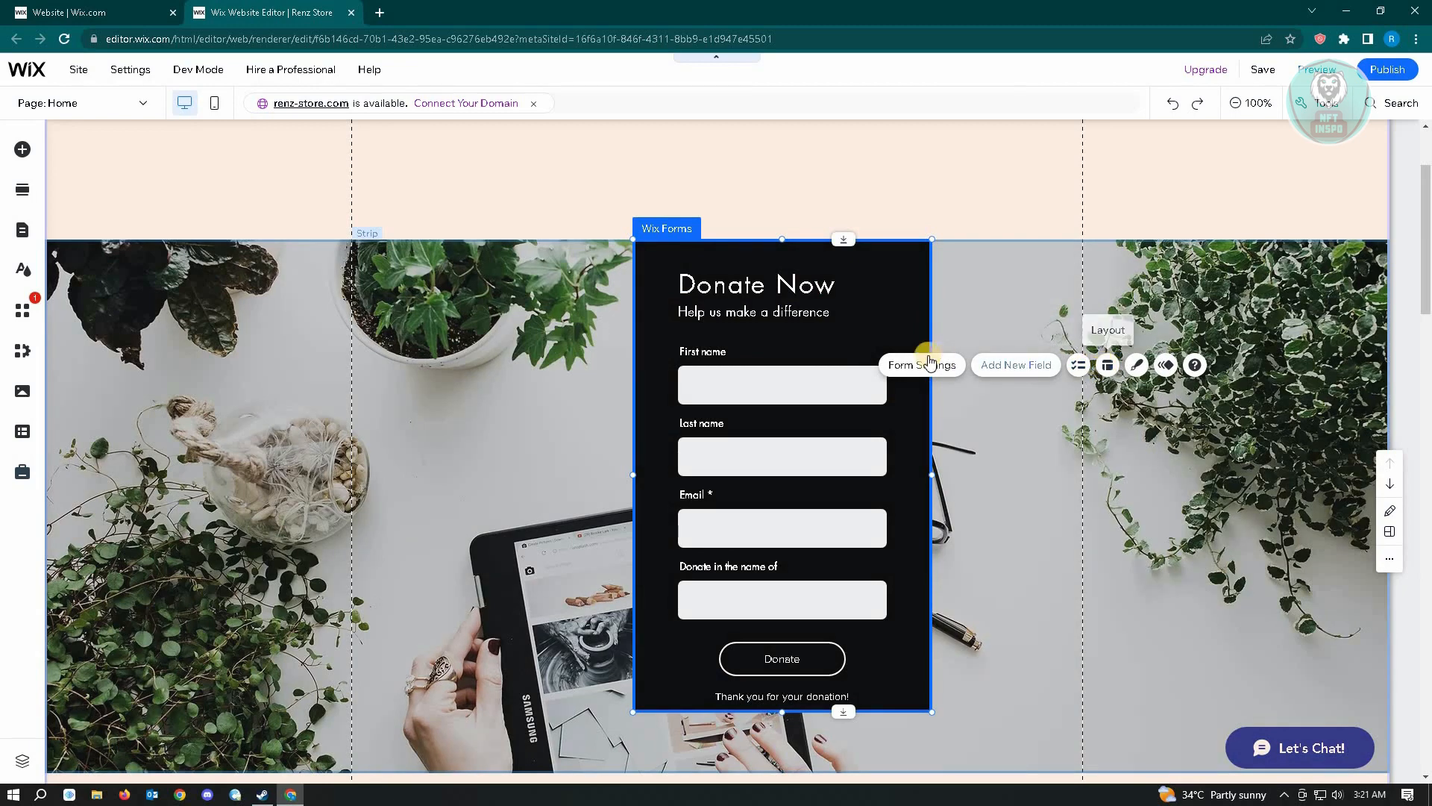
Review the Donate Now form's Payment, Automations and Support settings in Wix Forms.
{"action": "left_click", "coordinate": [920, 364]}
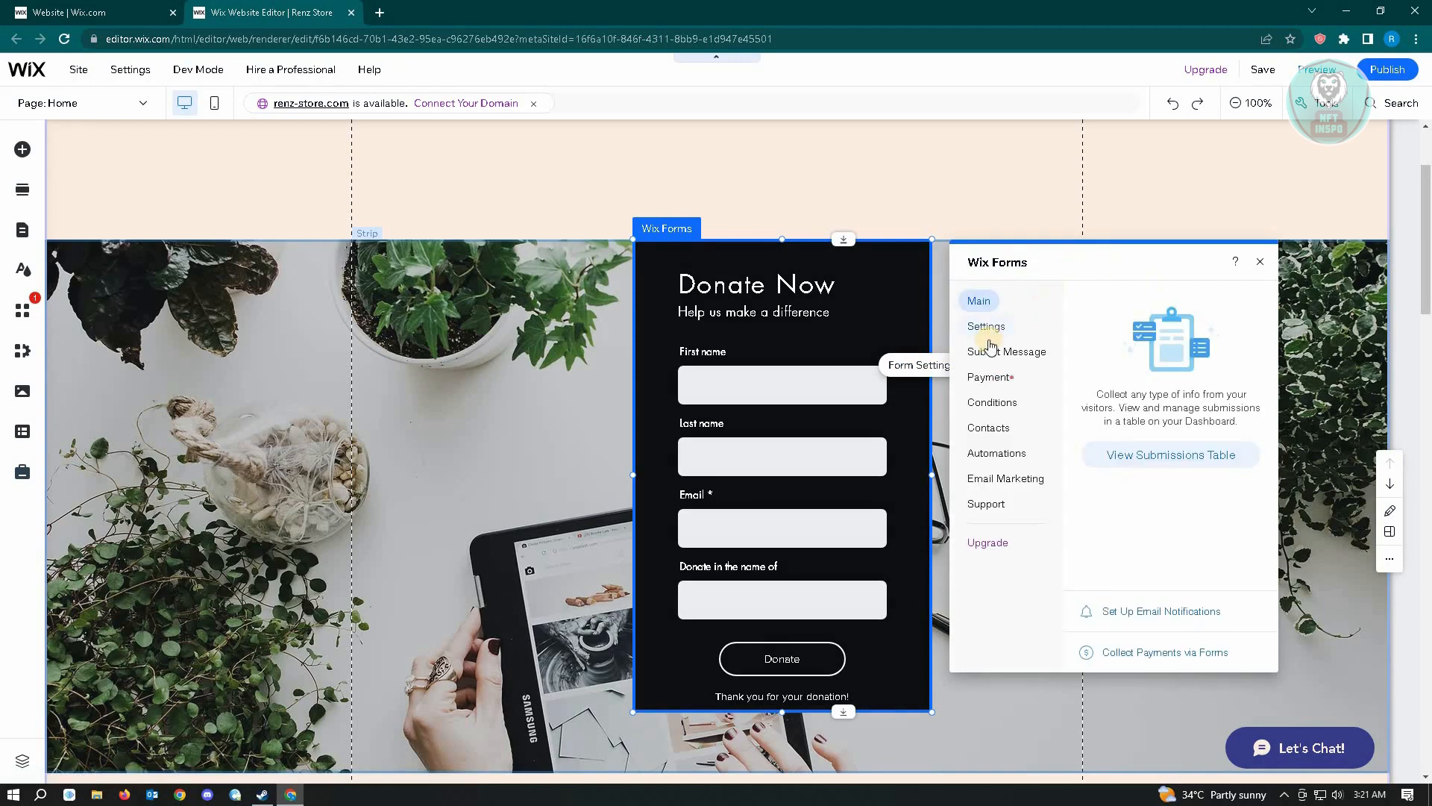
{"action": "mouse_move", "coordinate": [1006, 352]}
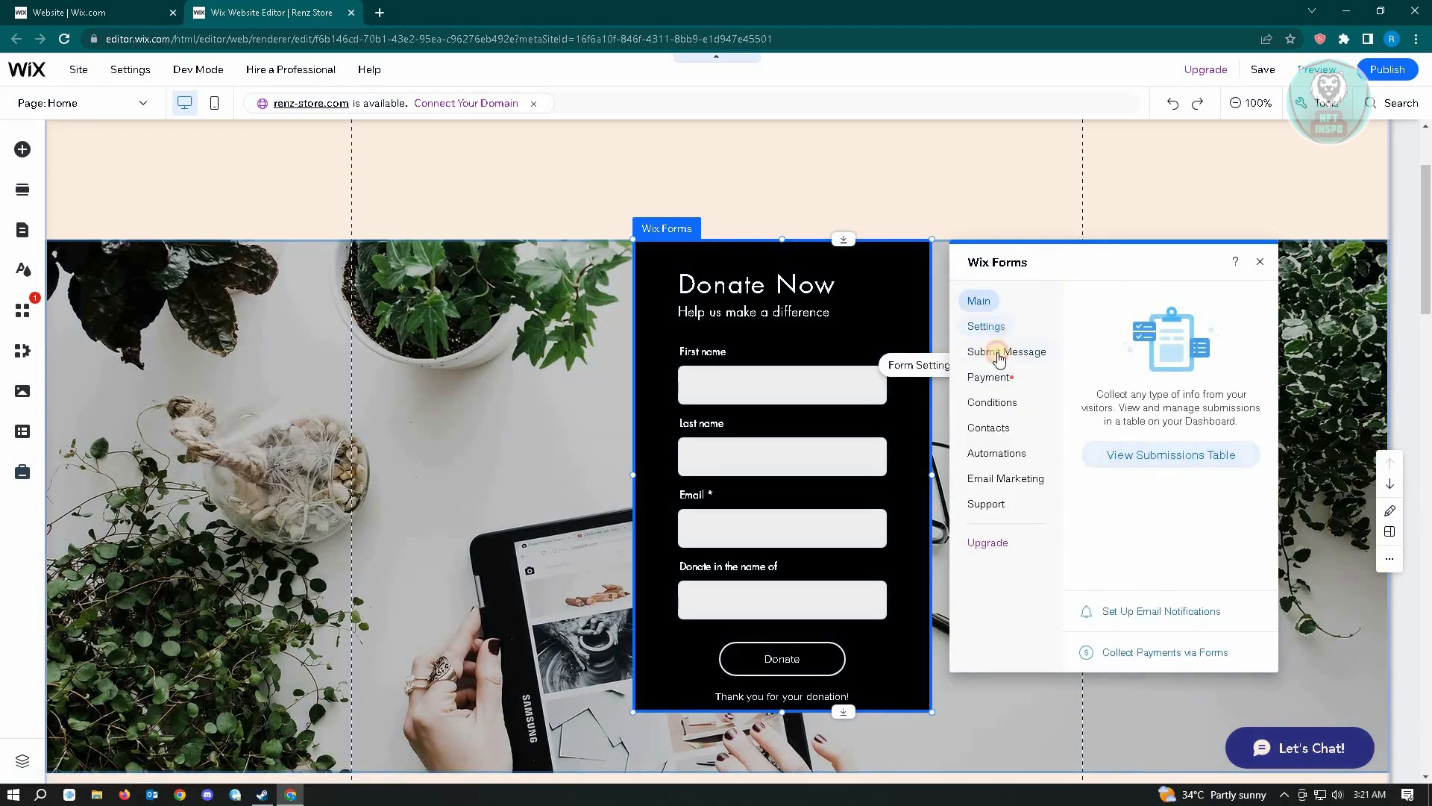
{"action": "left_click", "coordinate": [986, 376]}
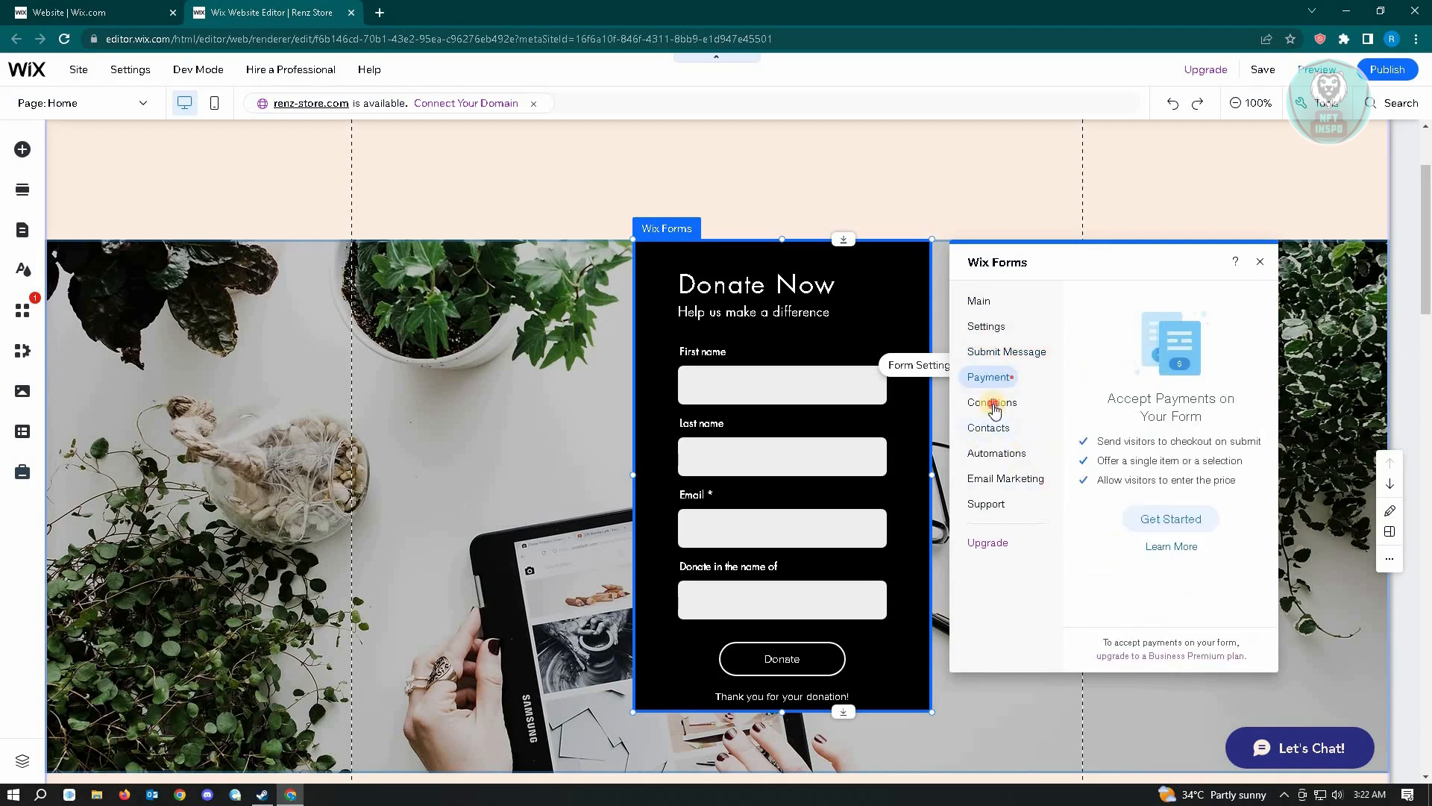
{"action": "left_click", "coordinate": [997, 454]}
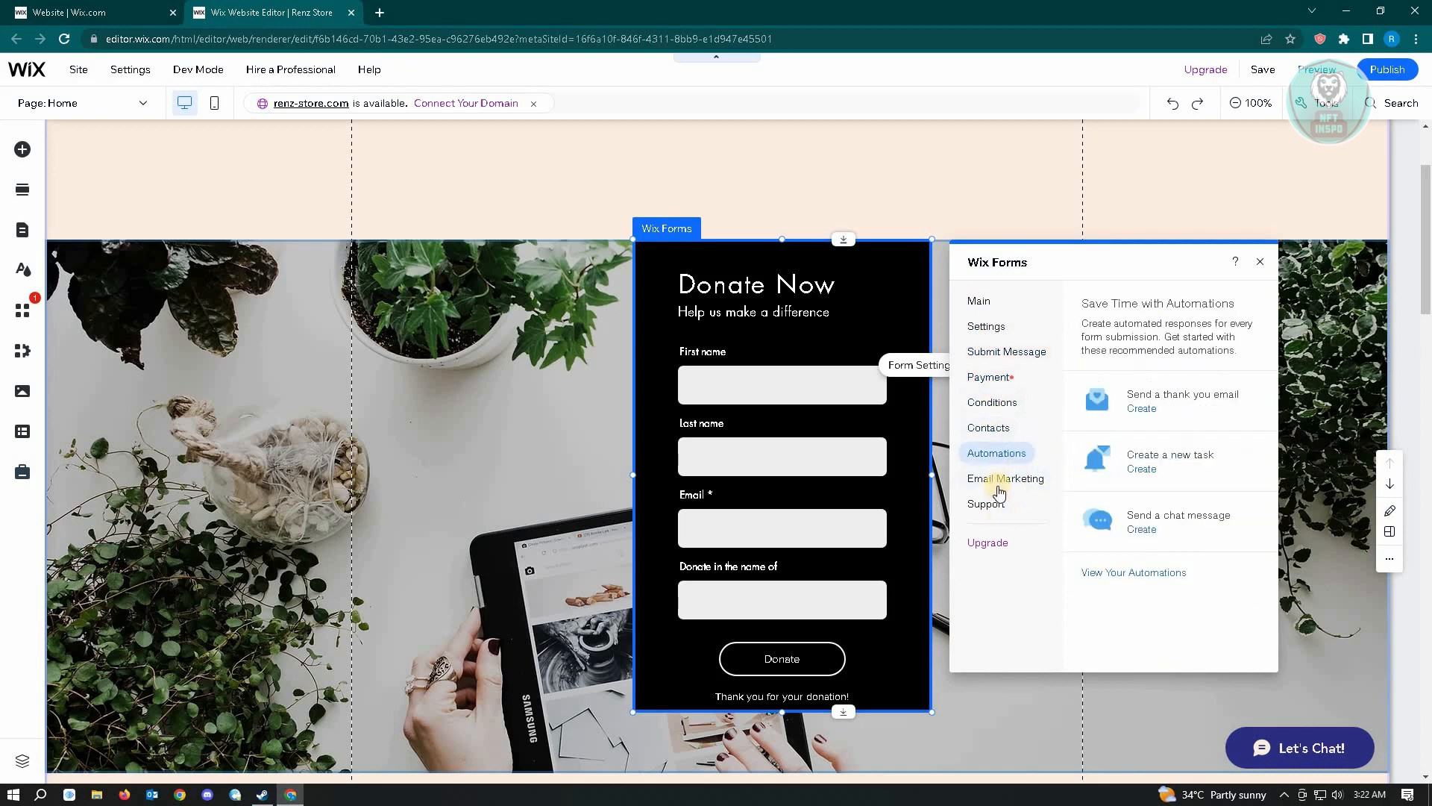
{"action": "left_click", "coordinate": [986, 503]}
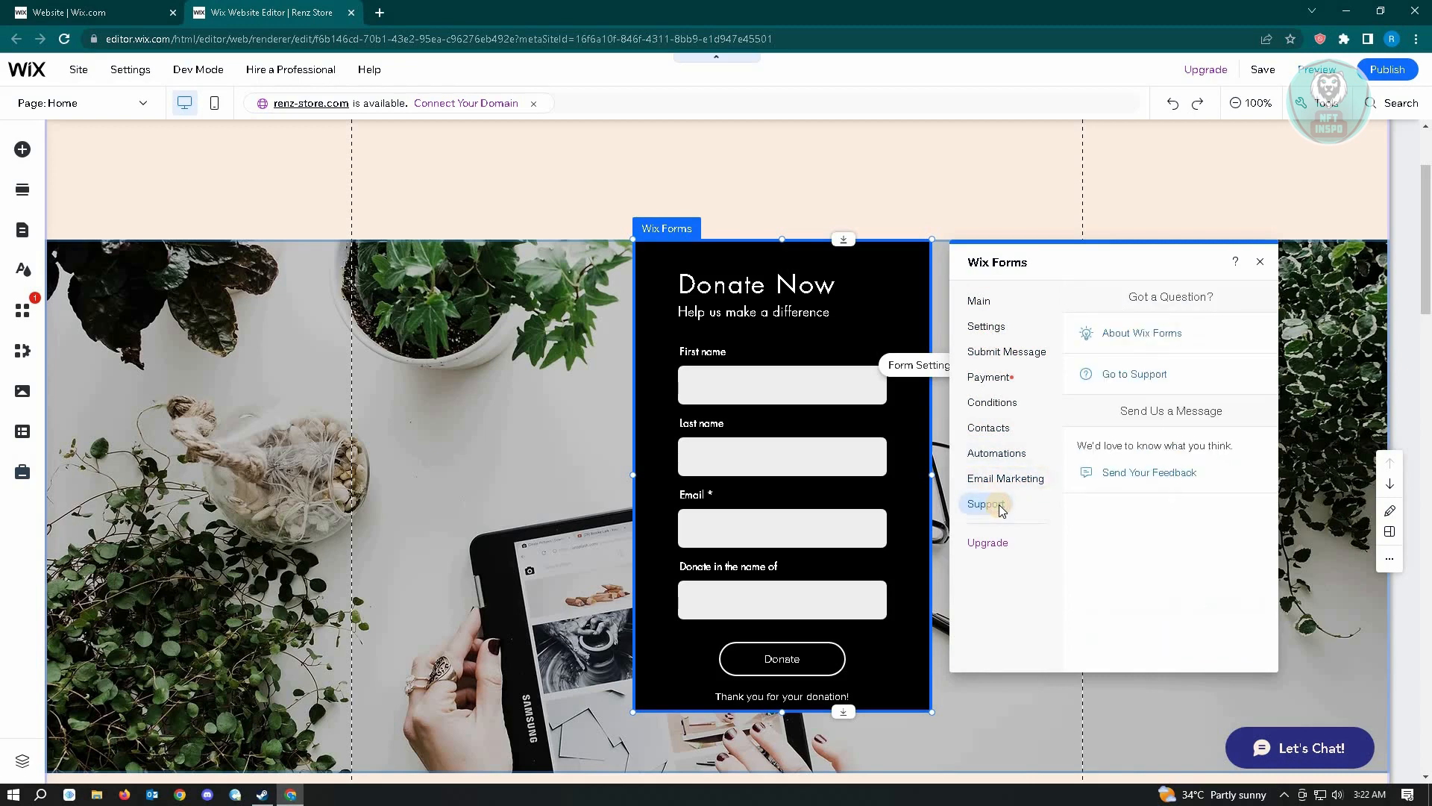
{"action": "mouse_move", "coordinate": [1004, 478]}
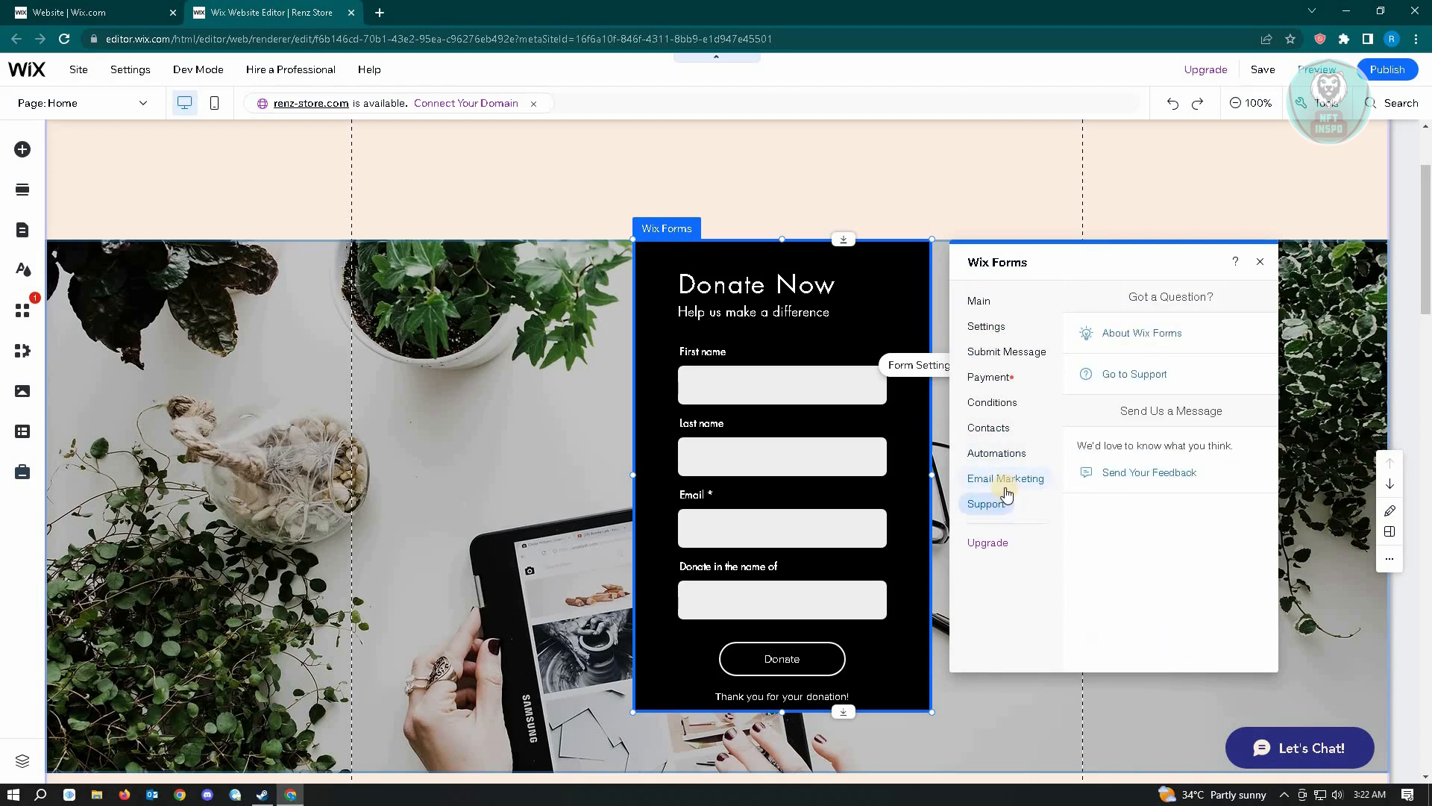